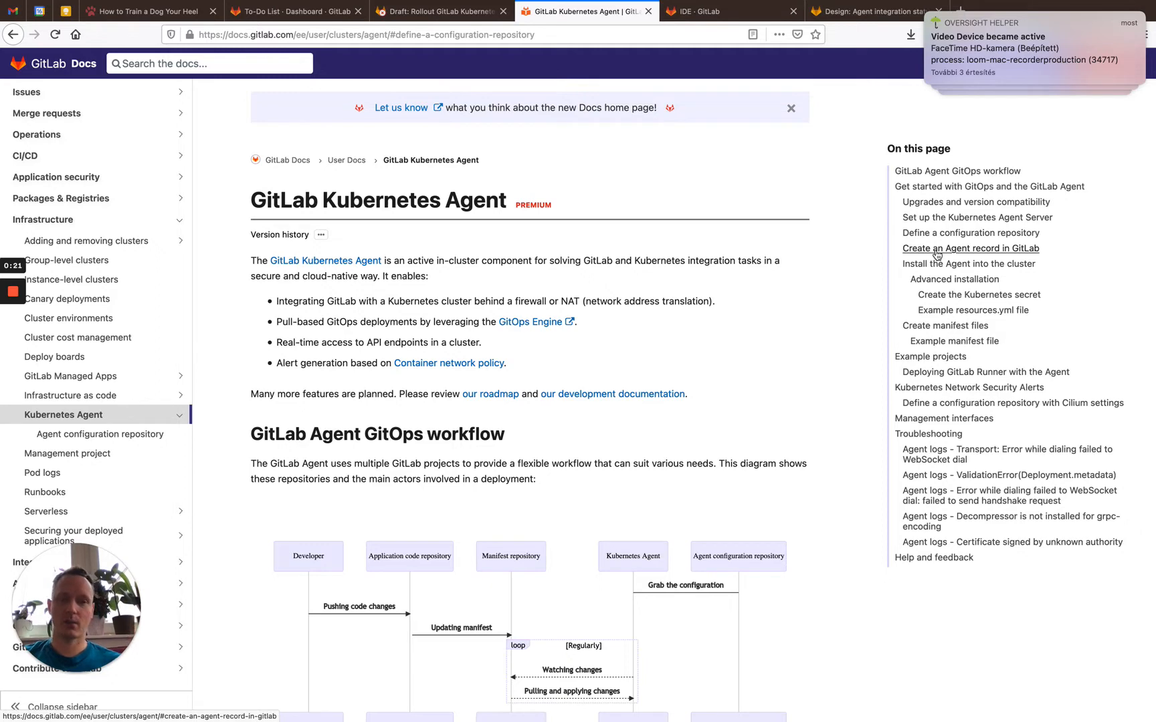
{"action": "mouse_move", "coordinate": [943, 242]}
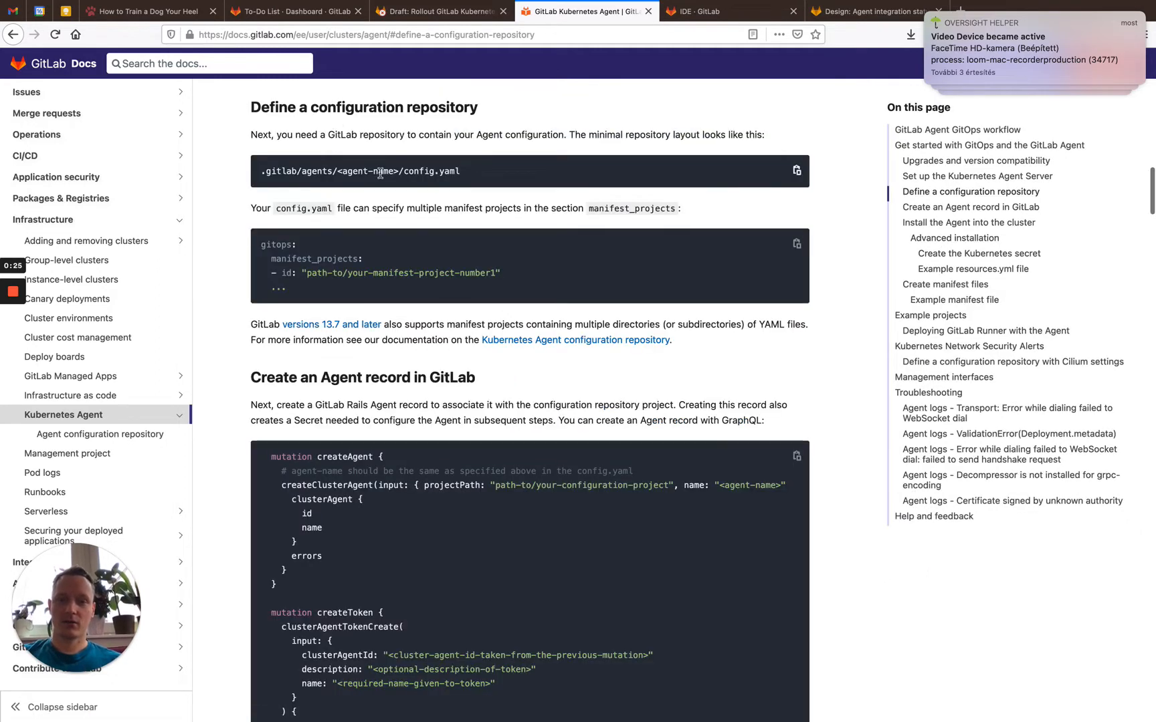
- Glance at the Web IDE agent config, then jump the Kubernetes Agent docs to the agent install/record section
{"action": "left_click", "coordinate": [711, 12]}
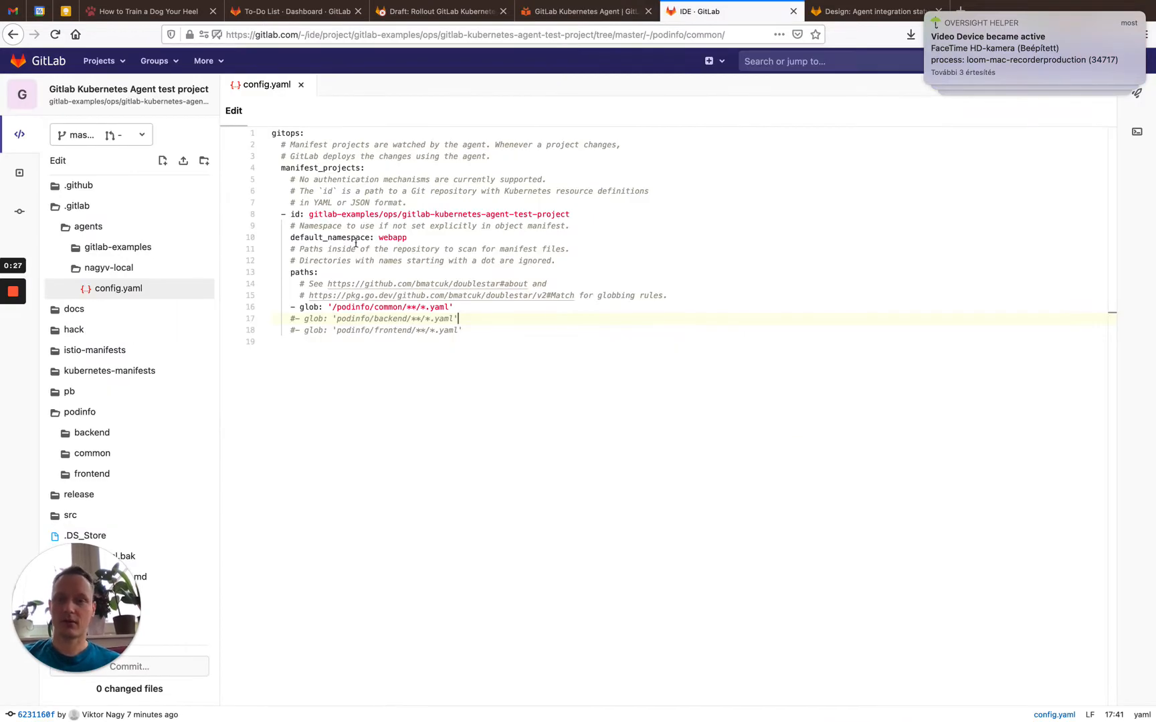
{"action": "left_click", "coordinate": [589, 11]}
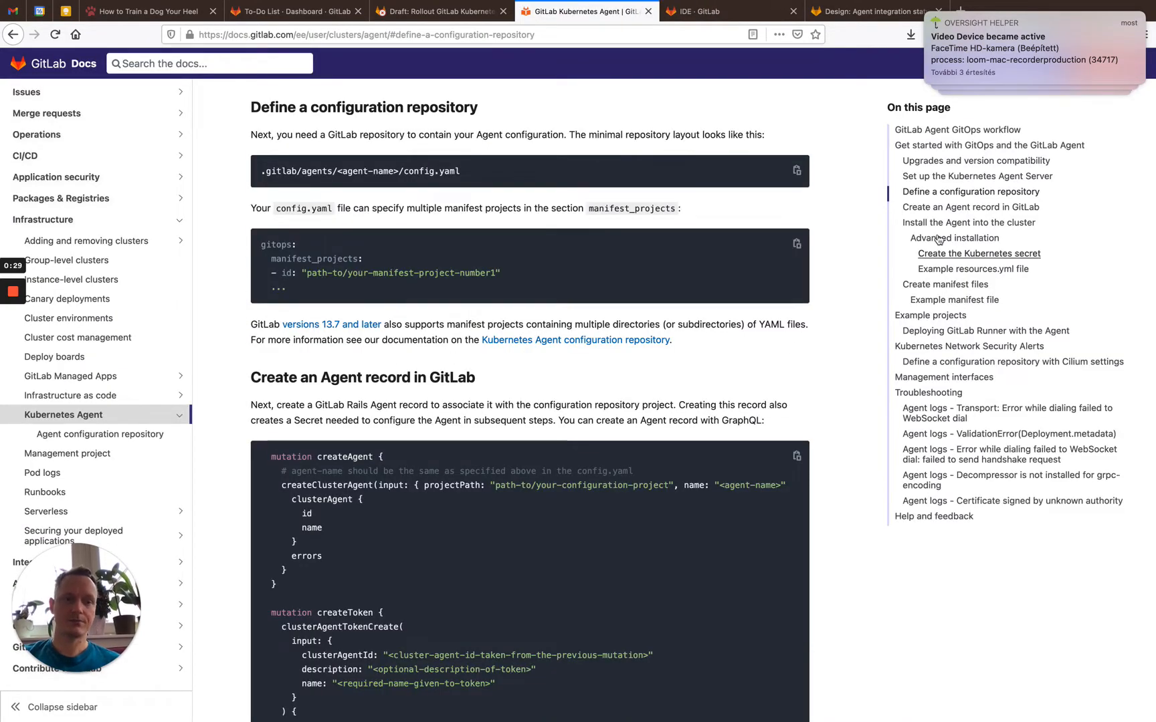
{"action": "left_click", "coordinate": [973, 207]}
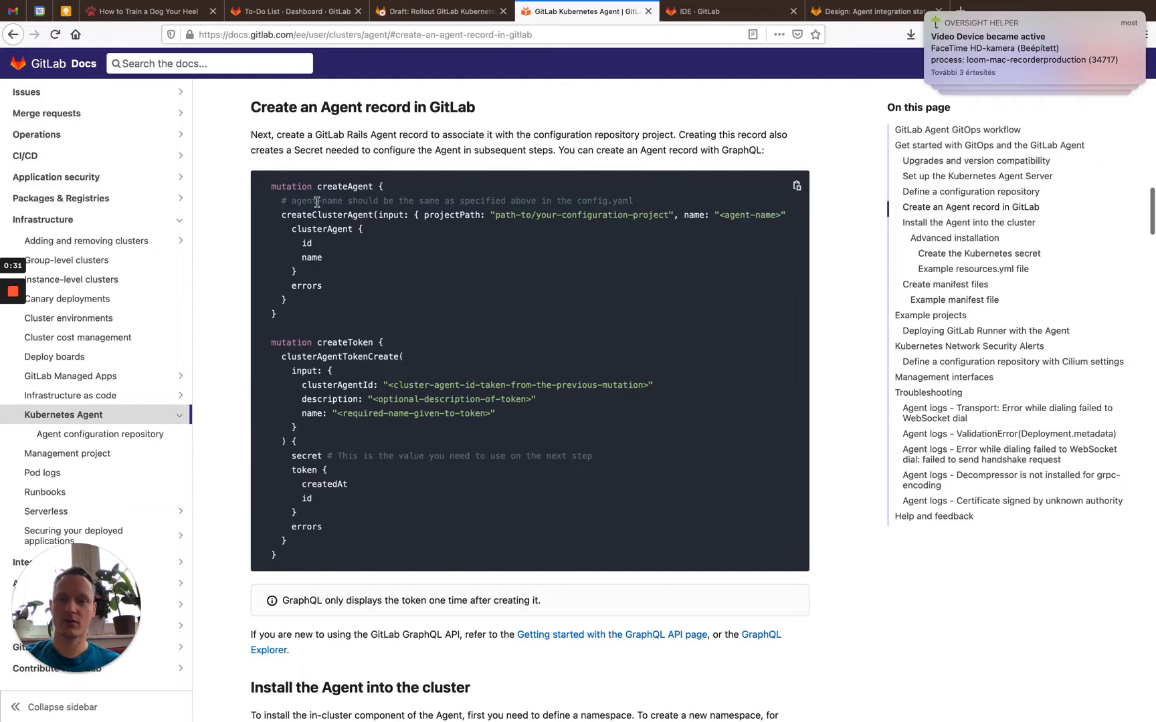
{"action": "mouse_move", "coordinate": [565, 328]}
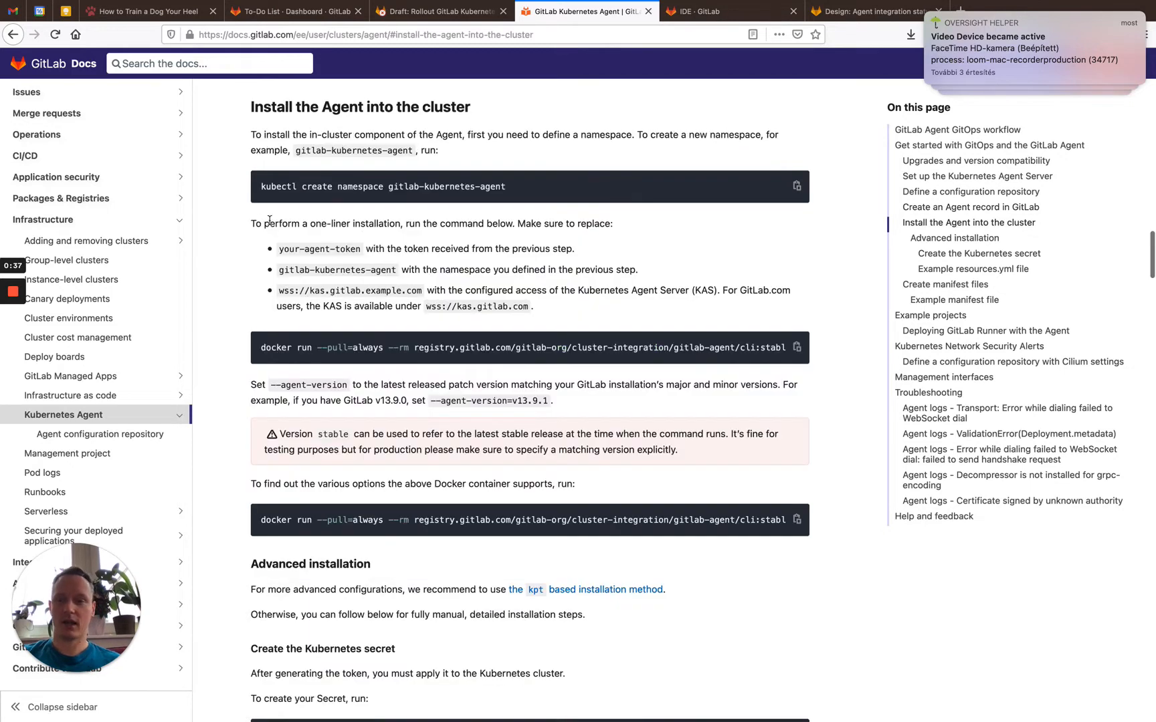
{"action": "mouse_move", "coordinate": [639, 261]}
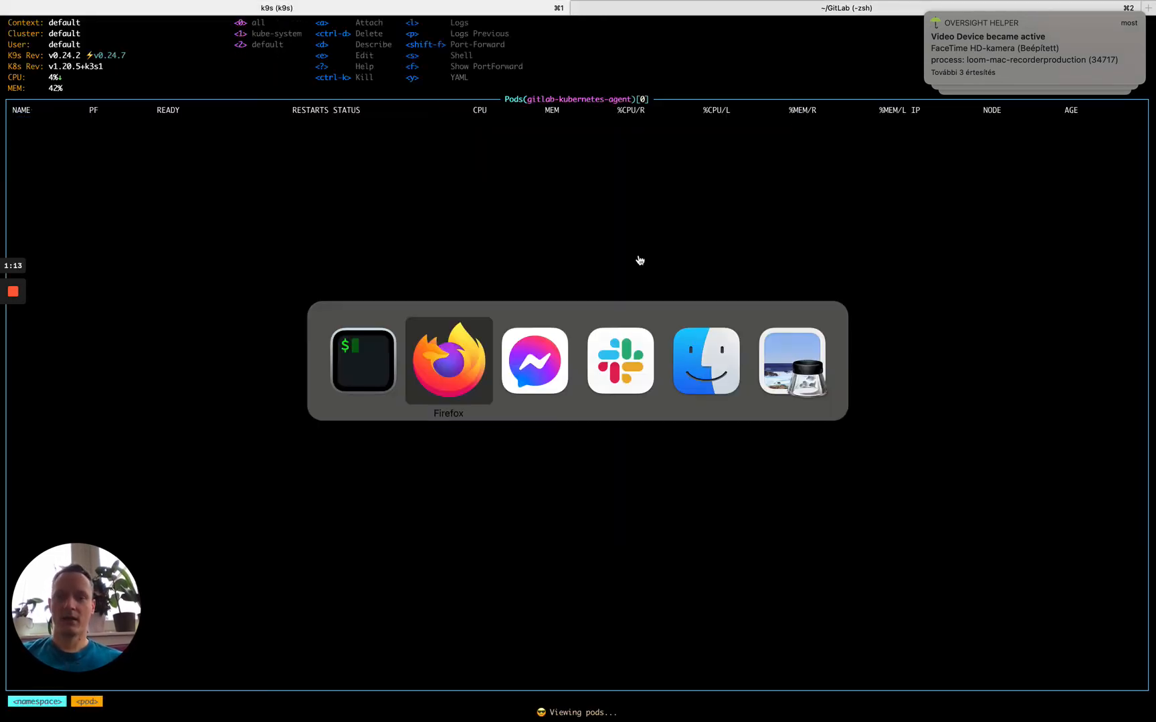
- Return from the empty gitlab-kubernetes-agent pods view in k9s to the documentation browser
{"action": "left_click", "coordinate": [448, 359]}
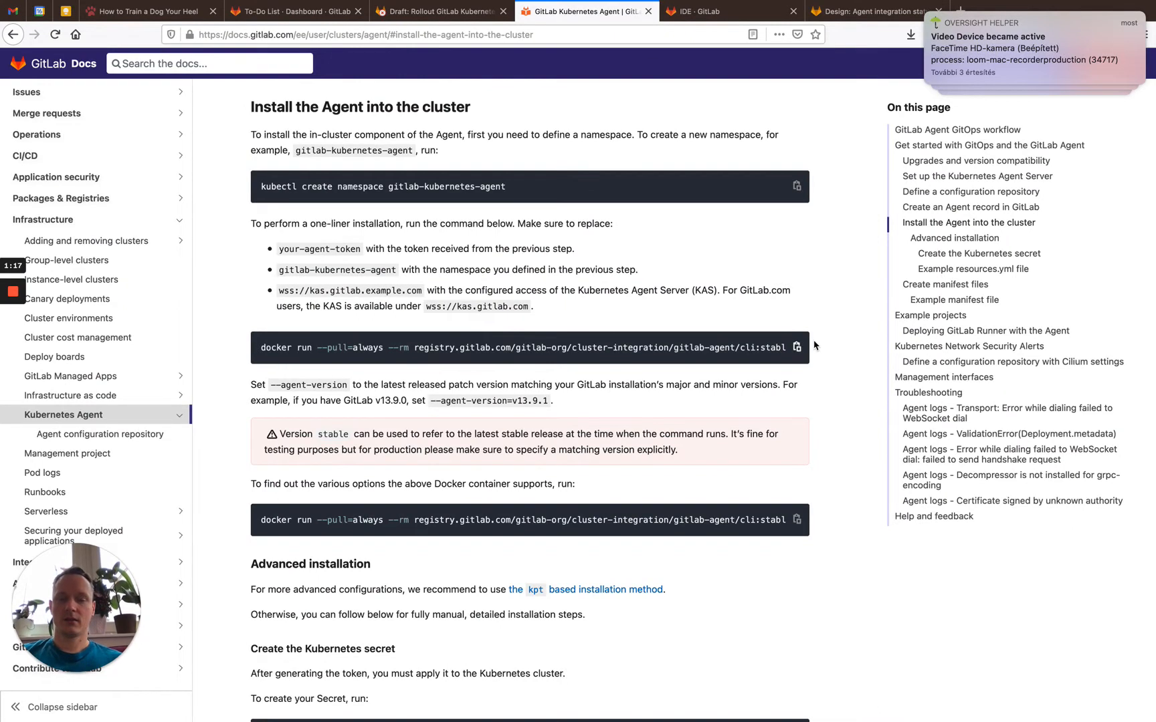
{"action": "mouse_move", "coordinate": [797, 348]}
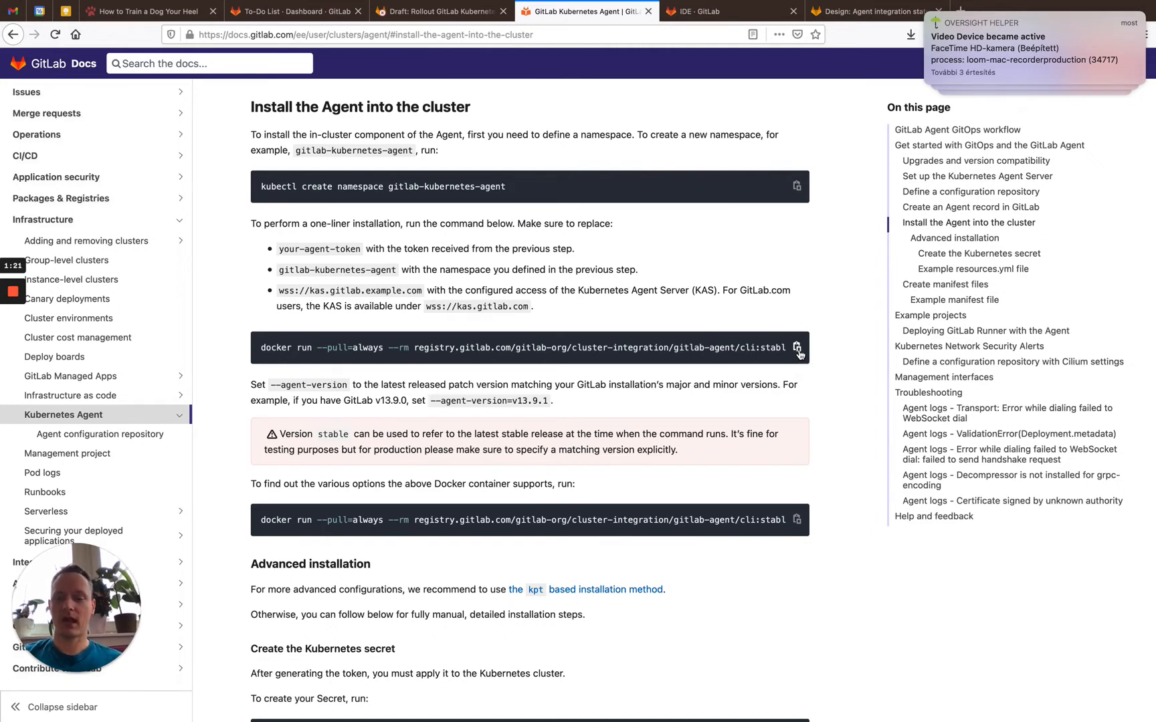
{"action": "left_click", "coordinate": [704, 12]}
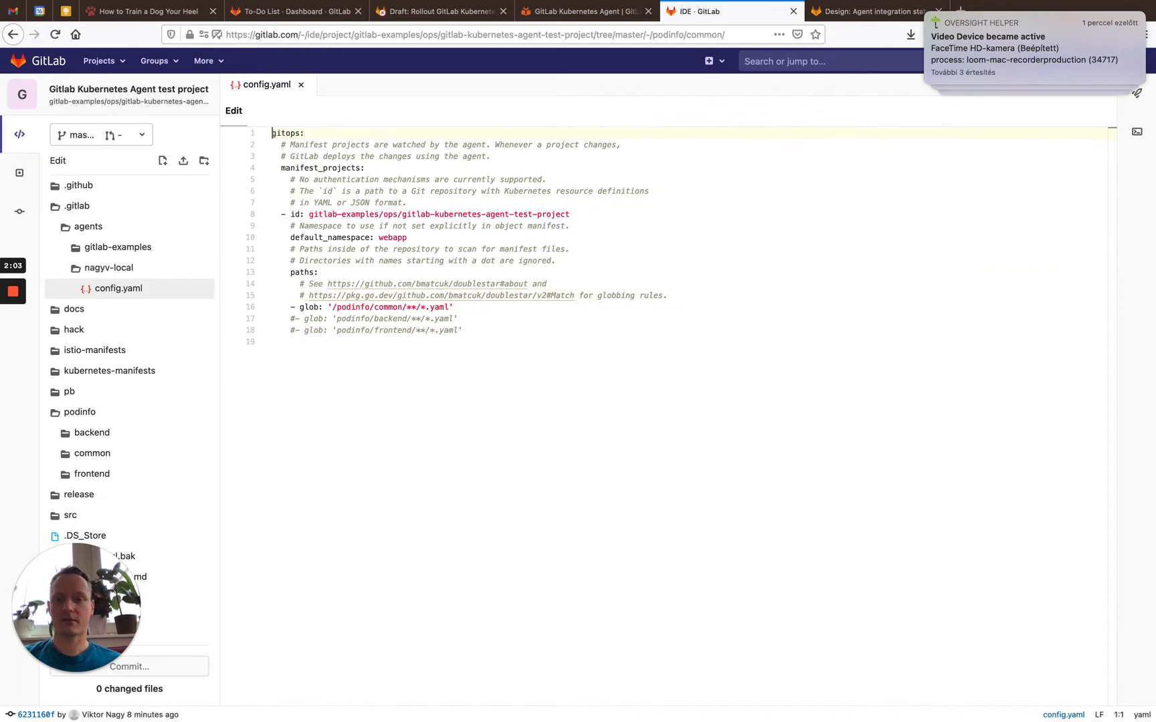
{"action": "mouse_move", "coordinate": [442, 214]}
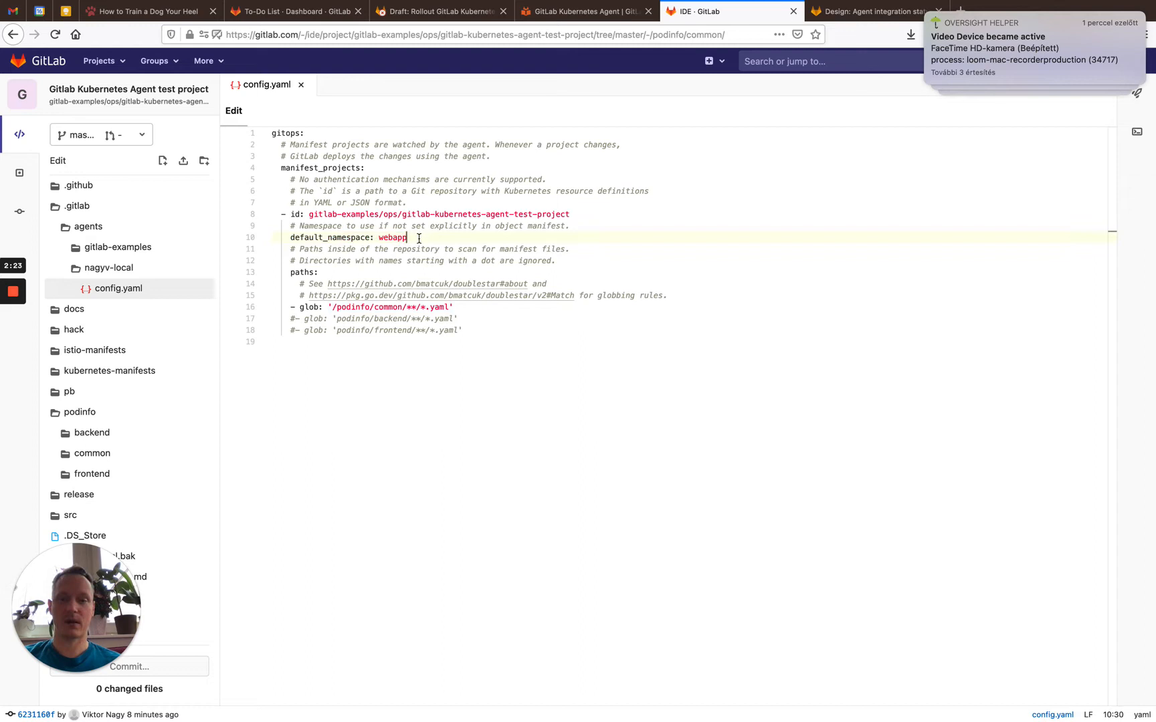
- Highlight the default_namespace value webapp in the nagyv-local agent config.yaml
{"action": "double_click", "coordinate": [393, 238]}
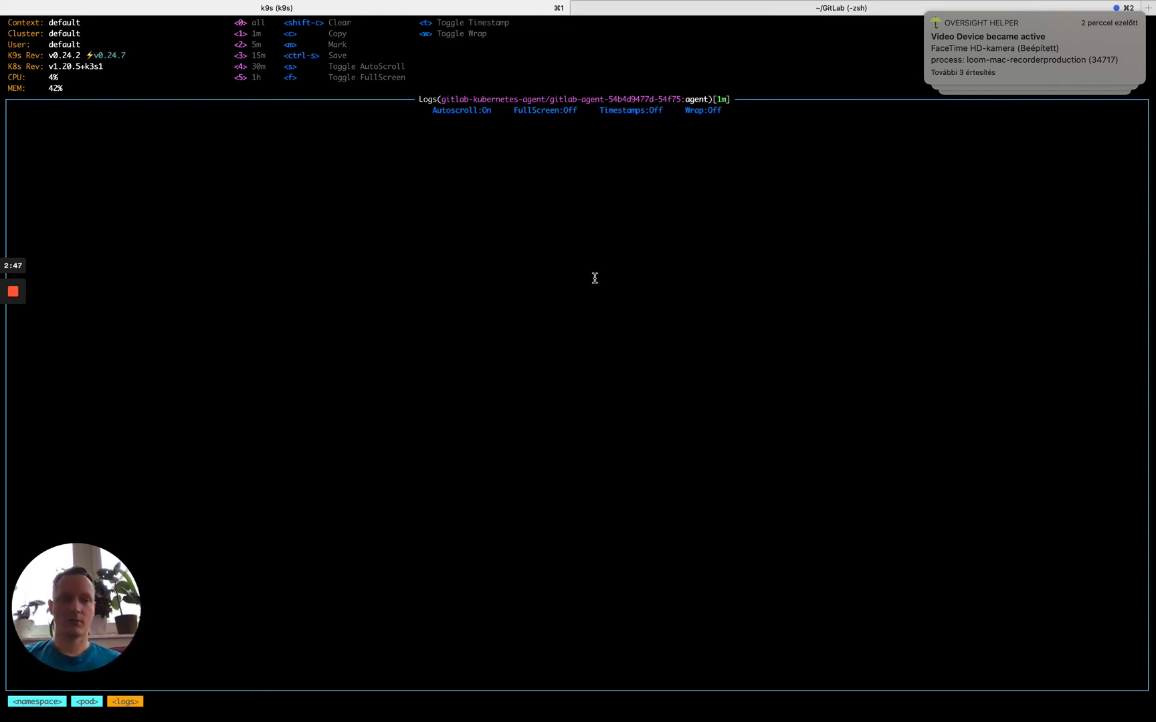
- Dismiss the k9s popups over the gitlab-agent logs showing webapp synced, then switch back to the Web IDE
{"action": "left_click", "coordinate": [1113, 81]}
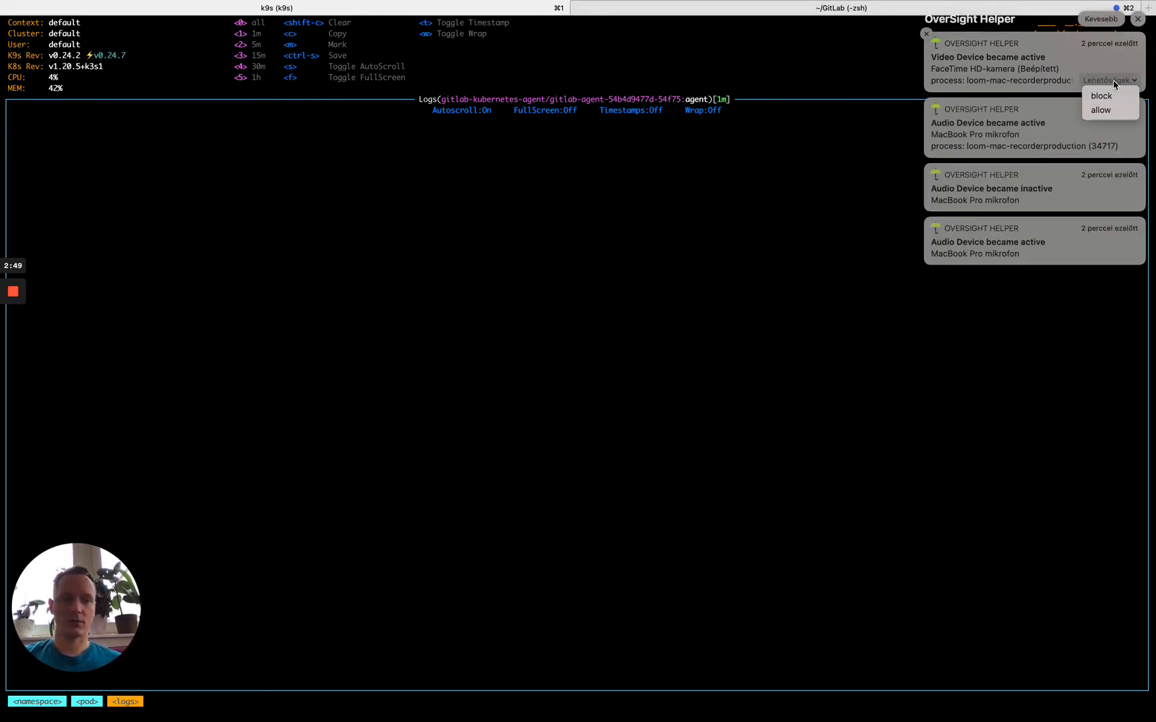
{"action": "left_click", "coordinate": [1099, 111]}
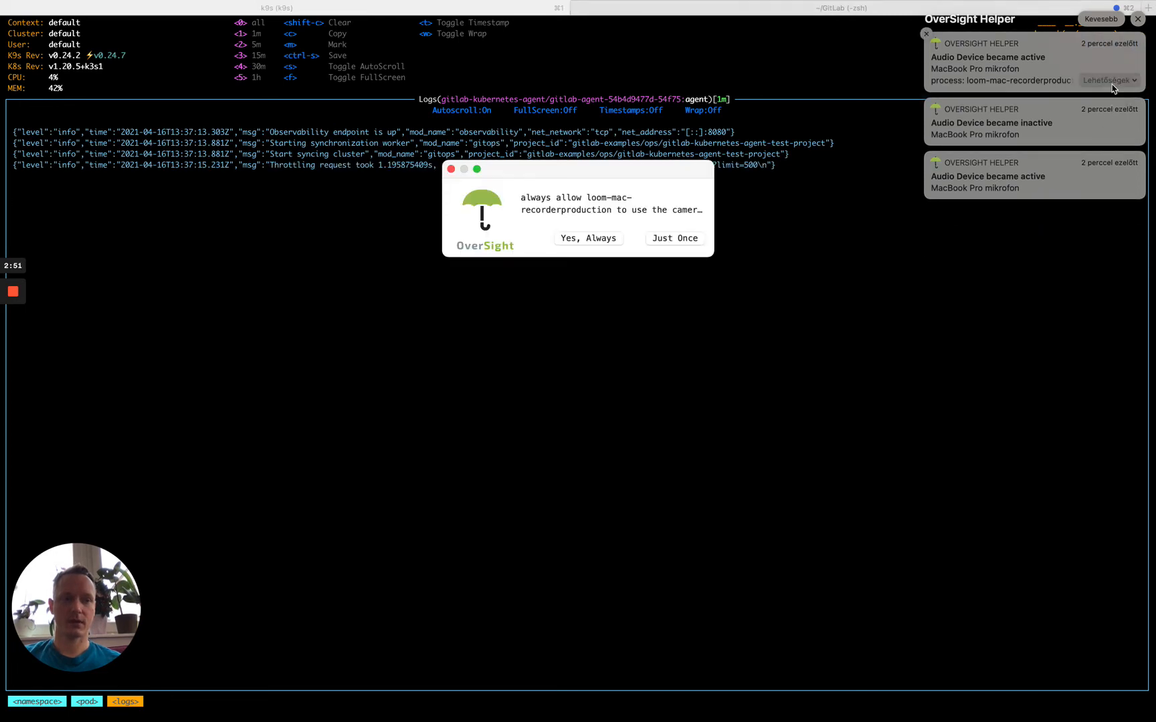
{"action": "left_click", "coordinate": [674, 238]}
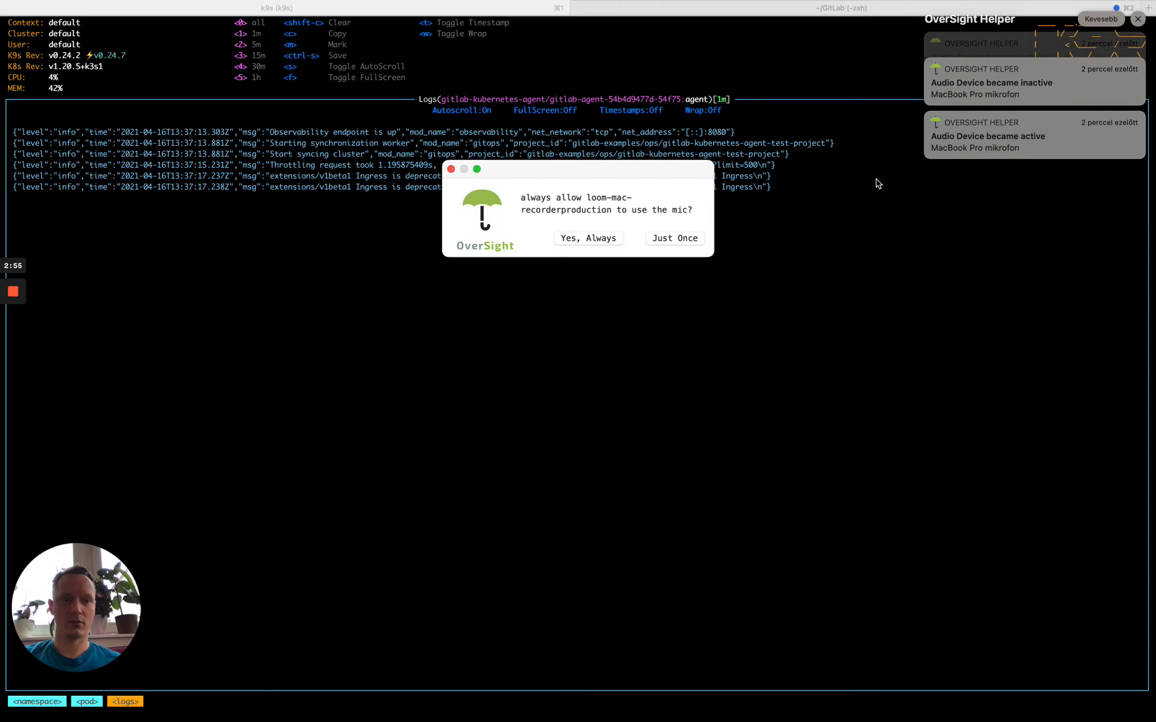
{"action": "left_click", "coordinate": [674, 238]}
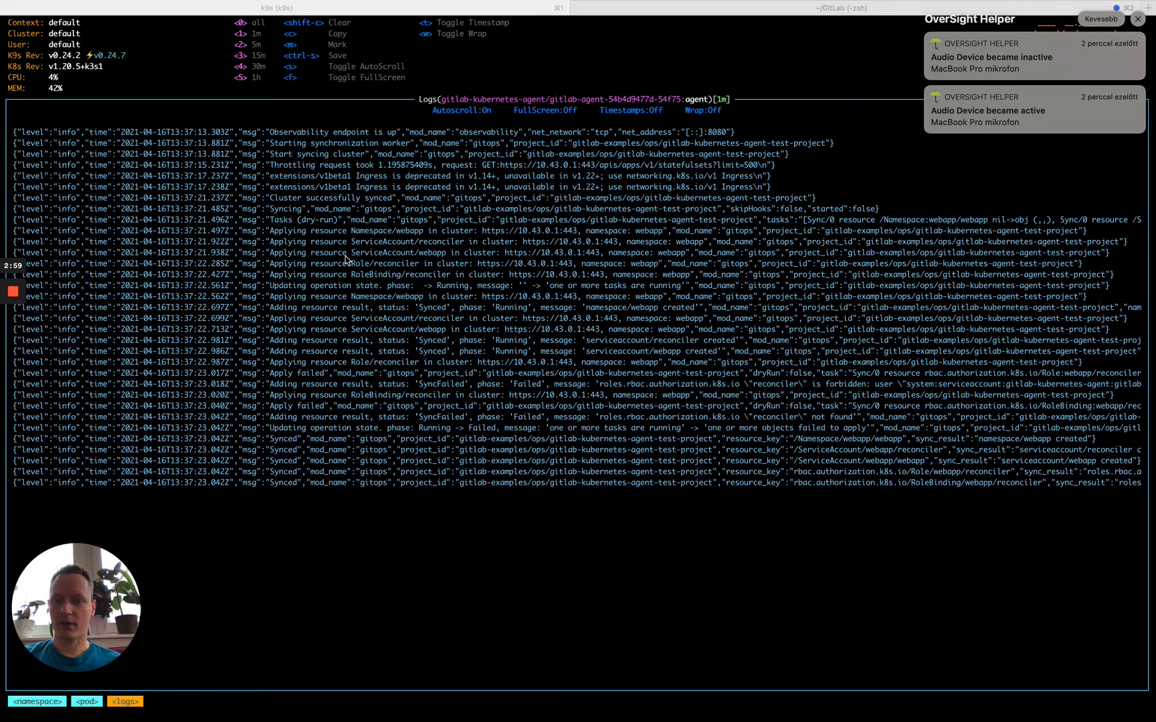
{"action": "mouse_move", "coordinate": [369, 242]}
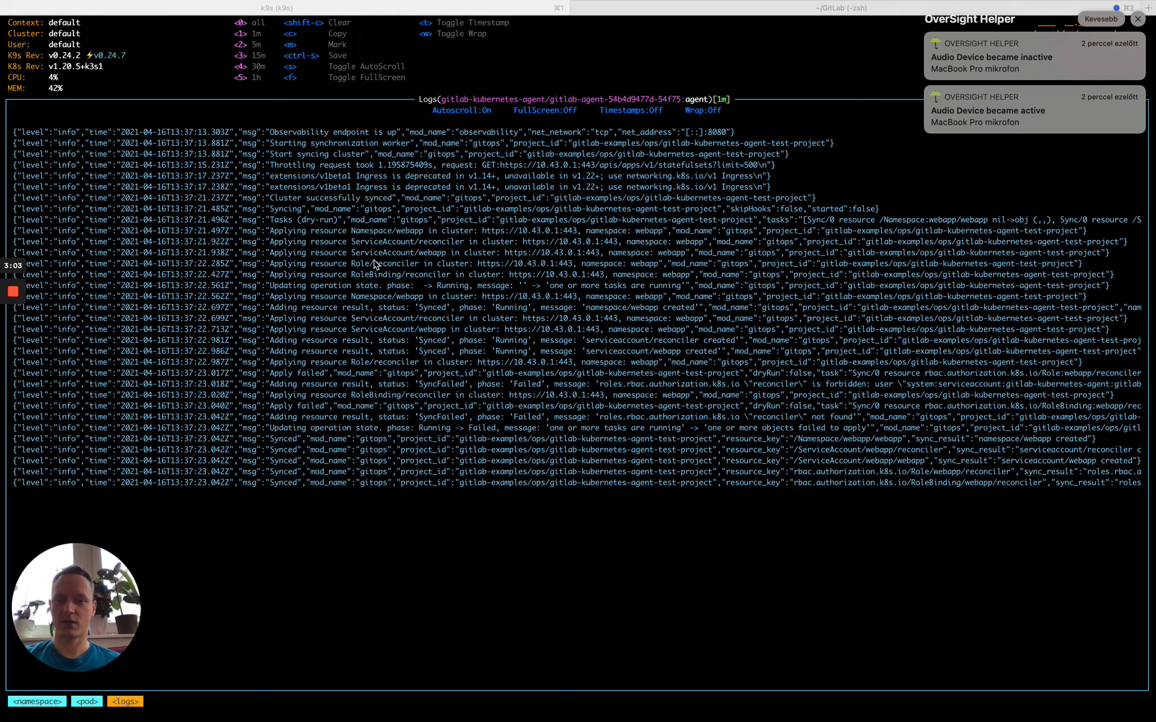
{"action": "mouse_move", "coordinate": [402, 433]}
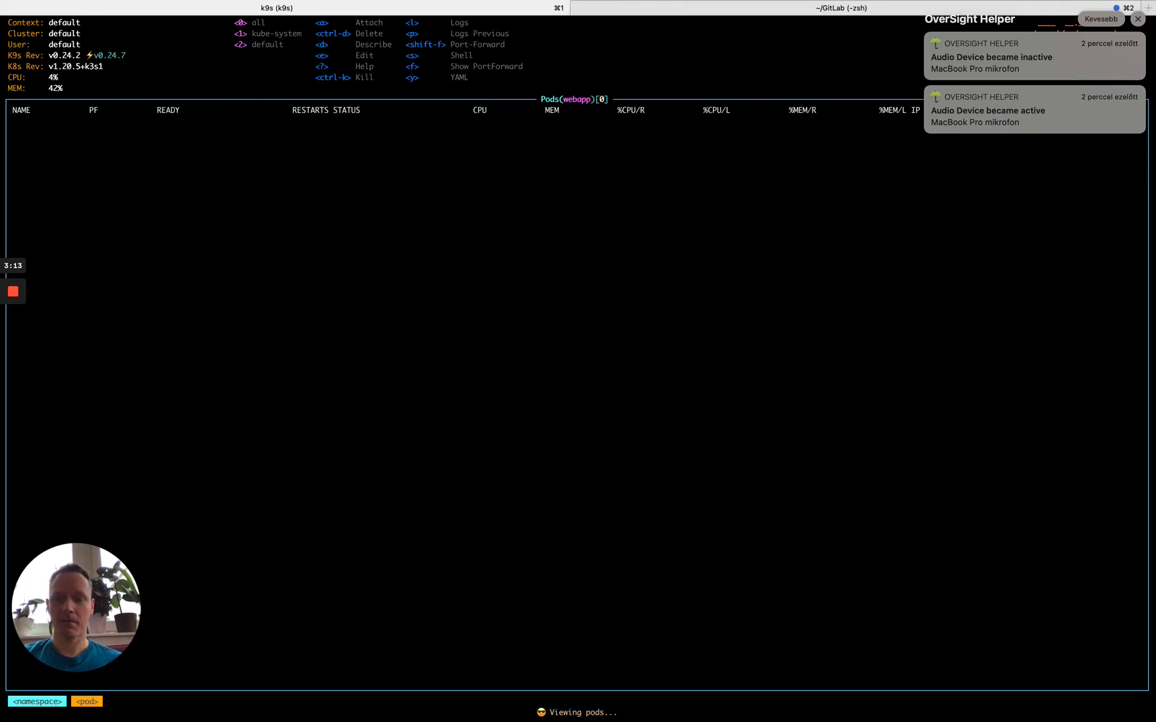
{"action": "key", "text": "cmd+tab"}
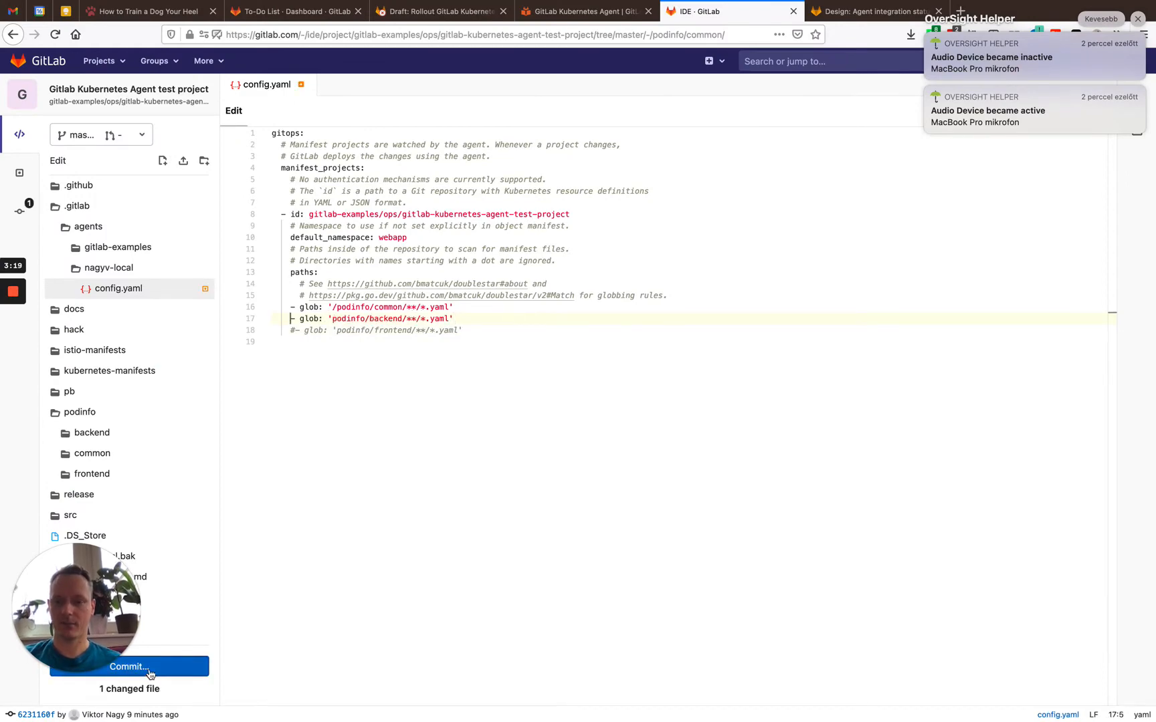
- Commit the podinfo/backend config change with the message 'Install the backend'
{"action": "left_click", "coordinate": [130, 666]}
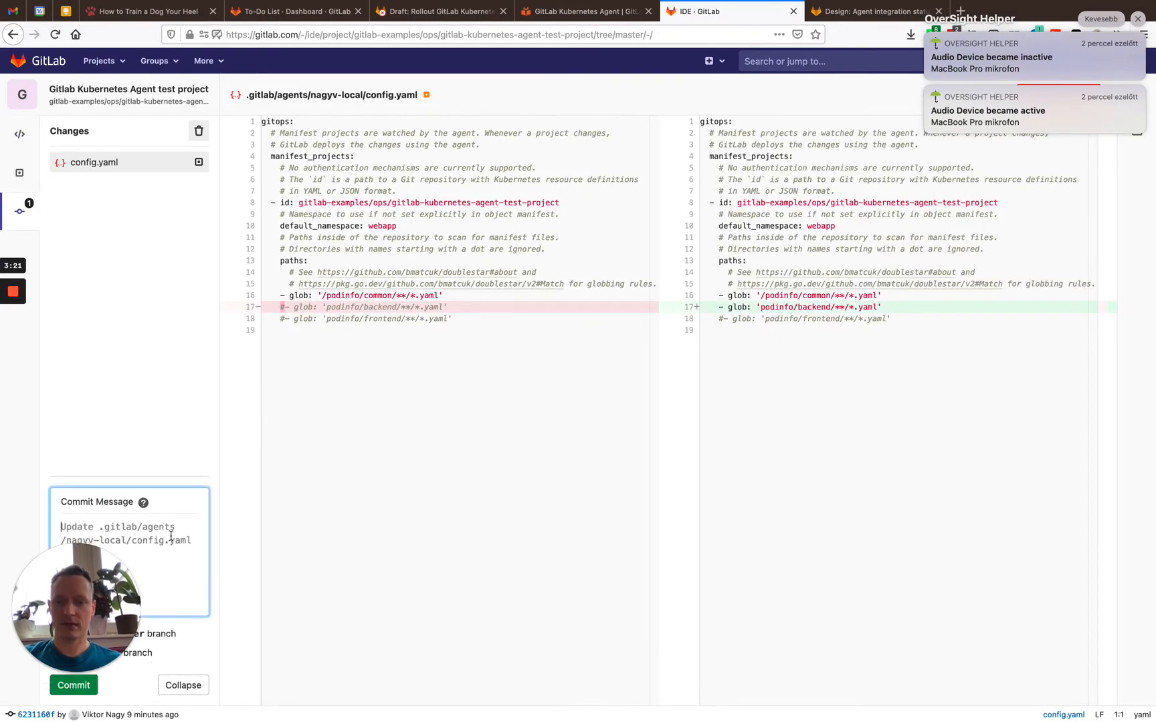
{"action": "type", "text": "Install"}
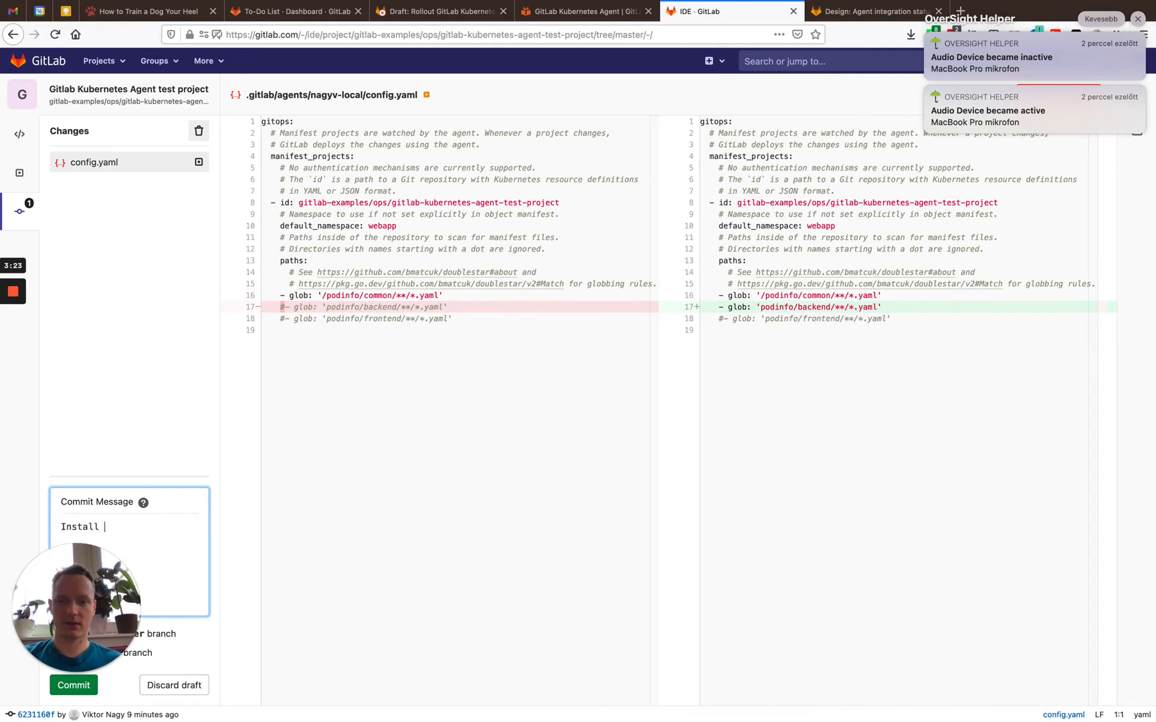
{"action": "type", "text": "the backend"}
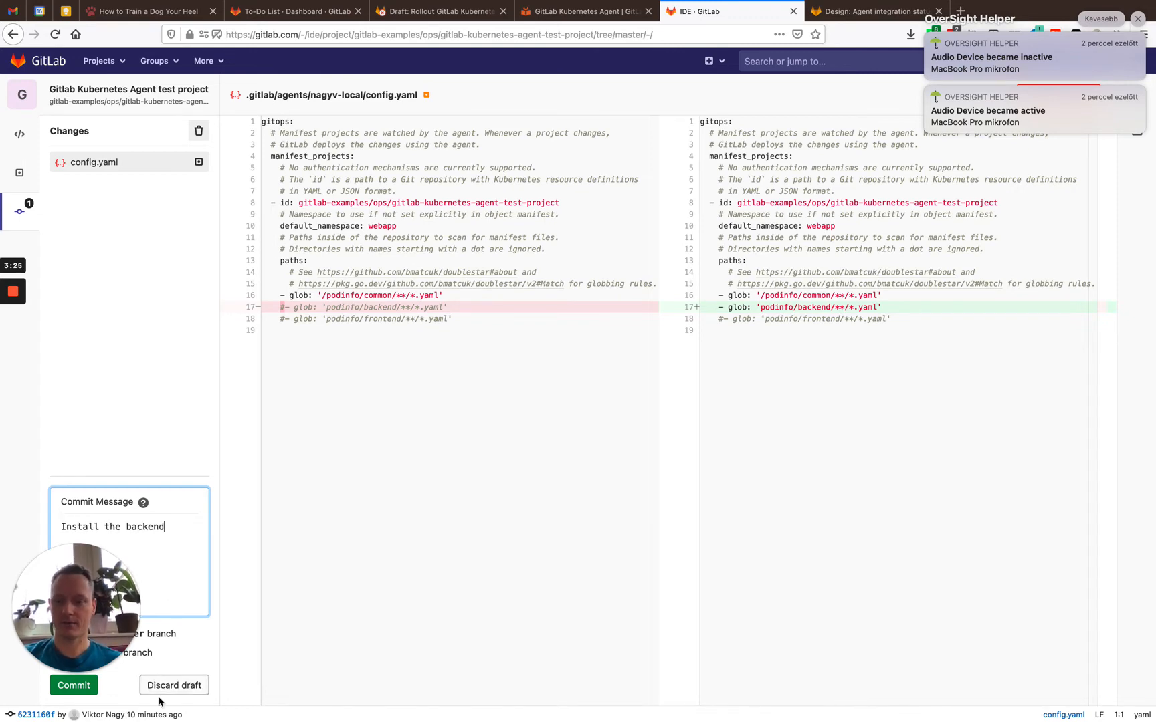
{"action": "left_click", "coordinate": [72, 684]}
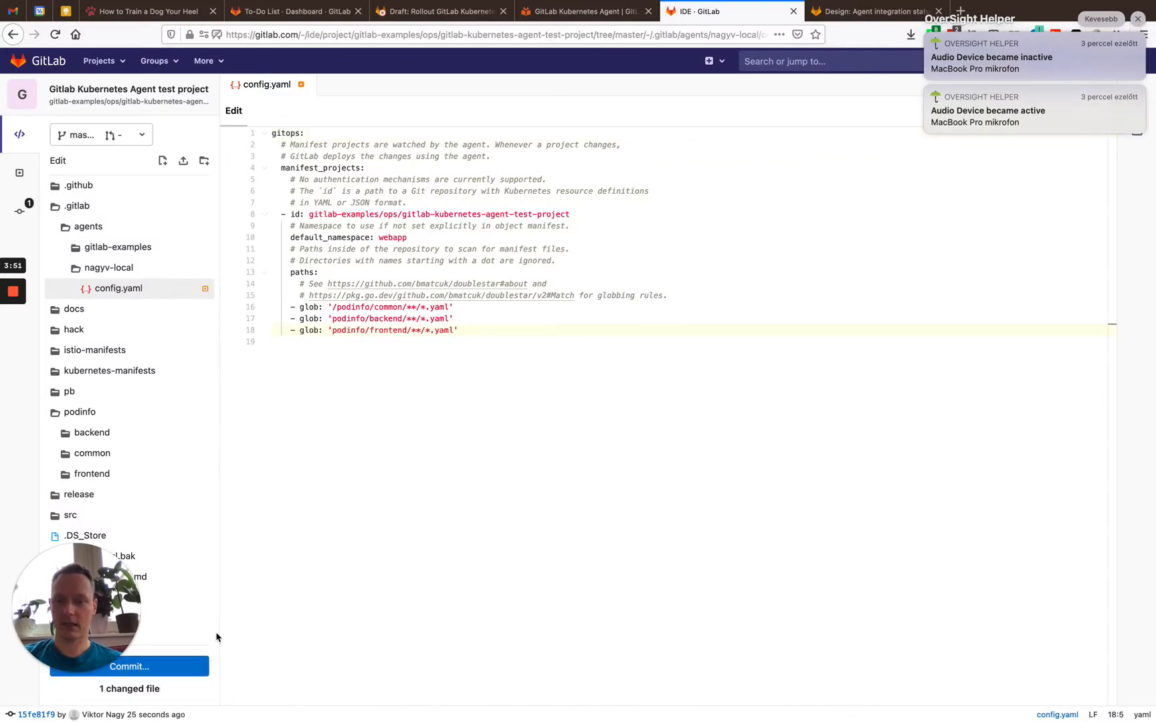
- Commit the podinfo/frontend config change with the message 'Install the frontend'
{"action": "left_click", "coordinate": [153, 666]}
{"action": "type", "text": "Install the fronten"}
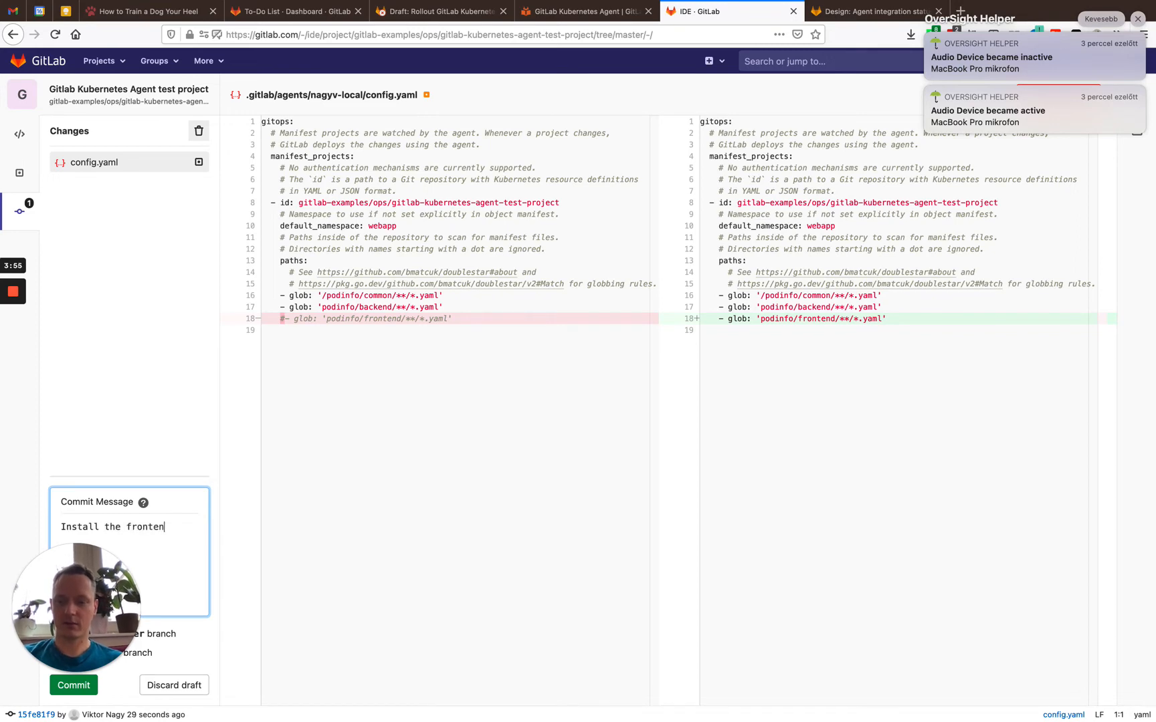
{"action": "left_click", "coordinate": [74, 685]}
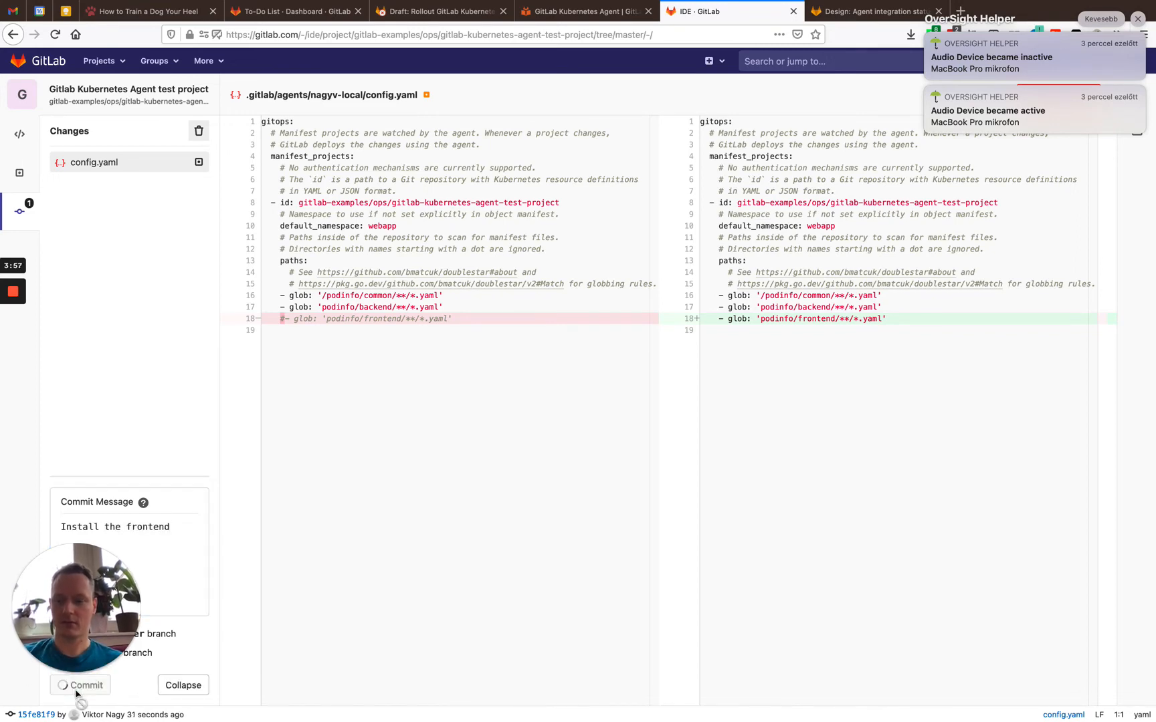
{"action": "left_click", "coordinate": [80, 684]}
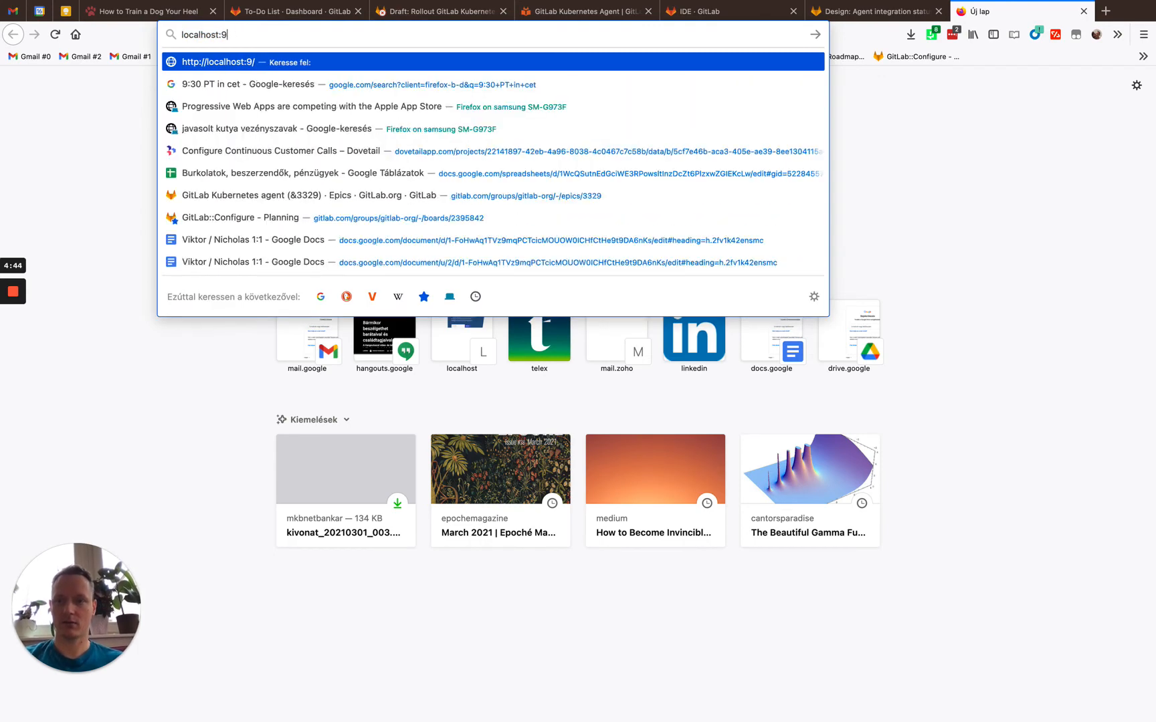
- Load the podinfo frontend at localhost:9898 and ping the backend repeatedly, both reporting version 5.2.0
{"action": "type", "text": "localhost:9898"}
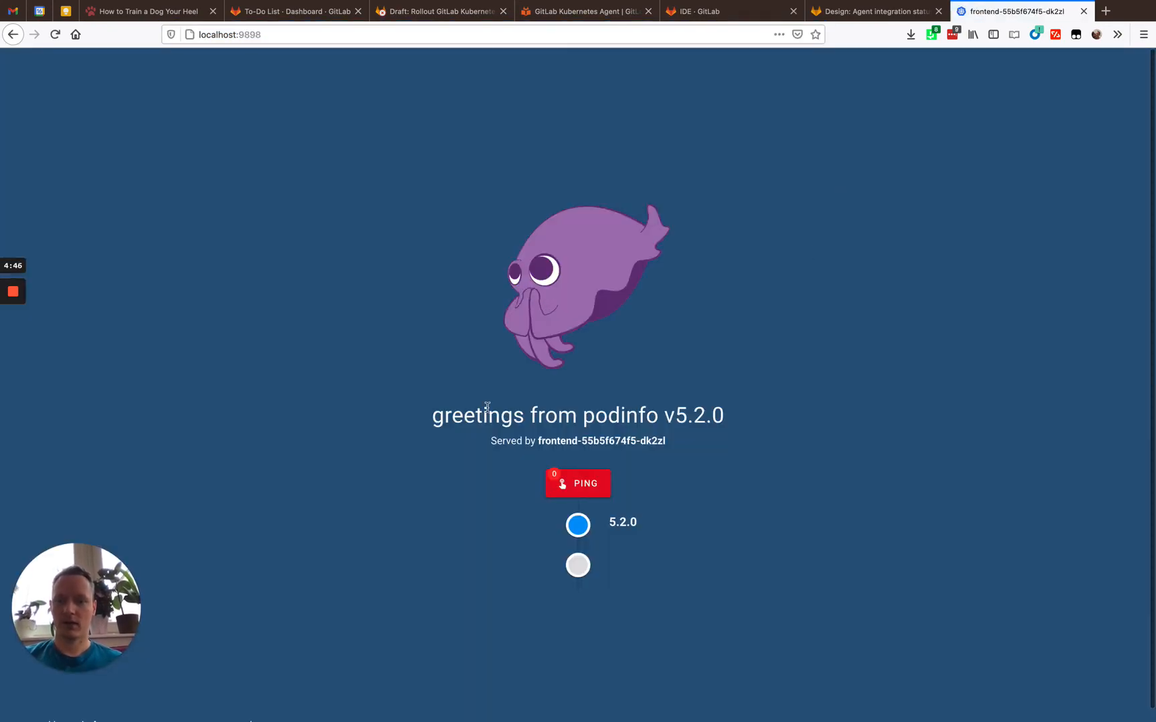
{"action": "double_click", "coordinate": [514, 442]}
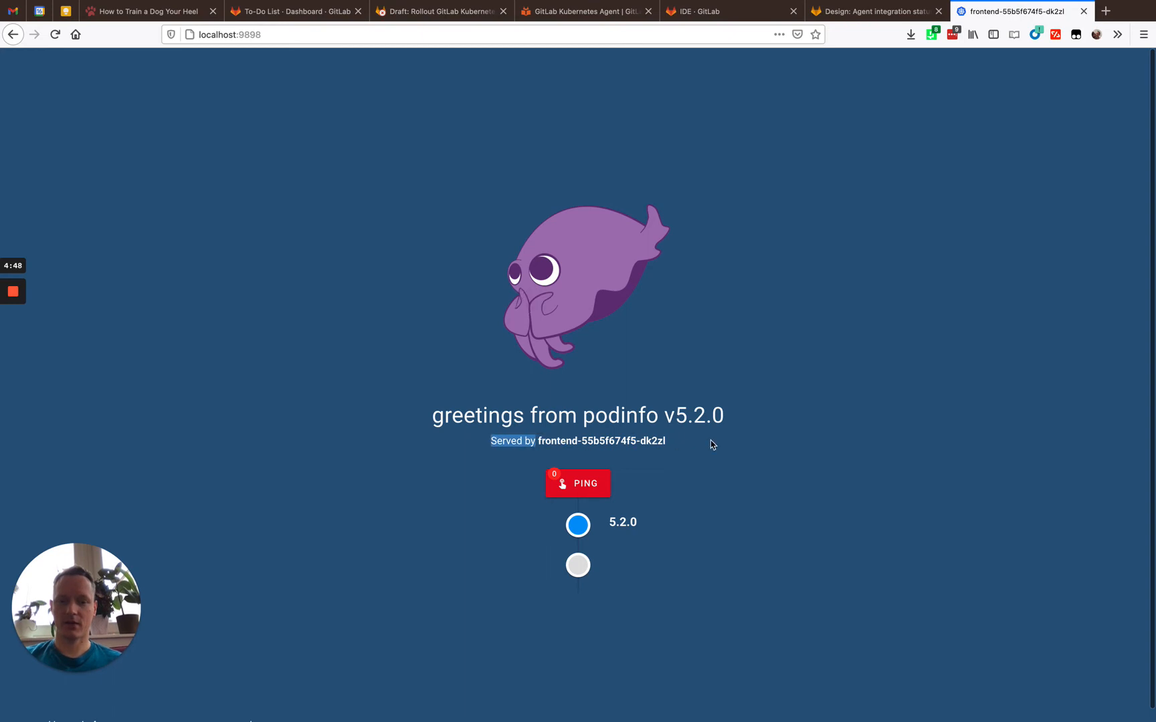
{"action": "left_click", "coordinate": [578, 484]}
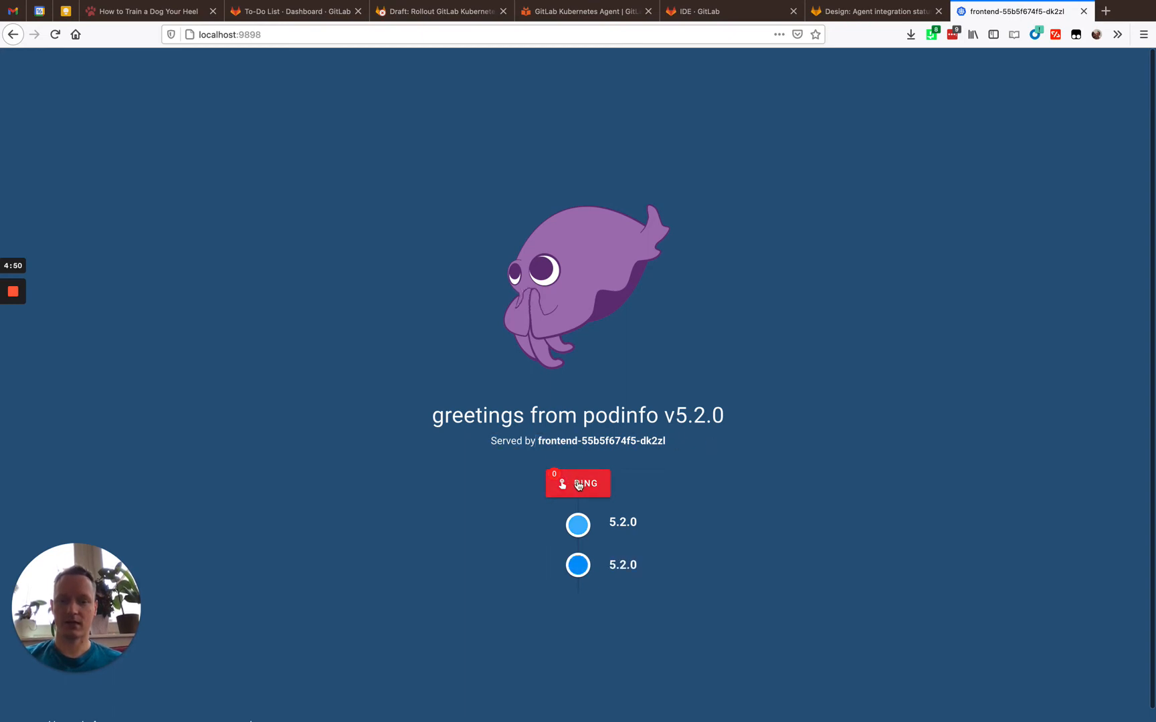
{"action": "left_click", "coordinate": [578, 483]}
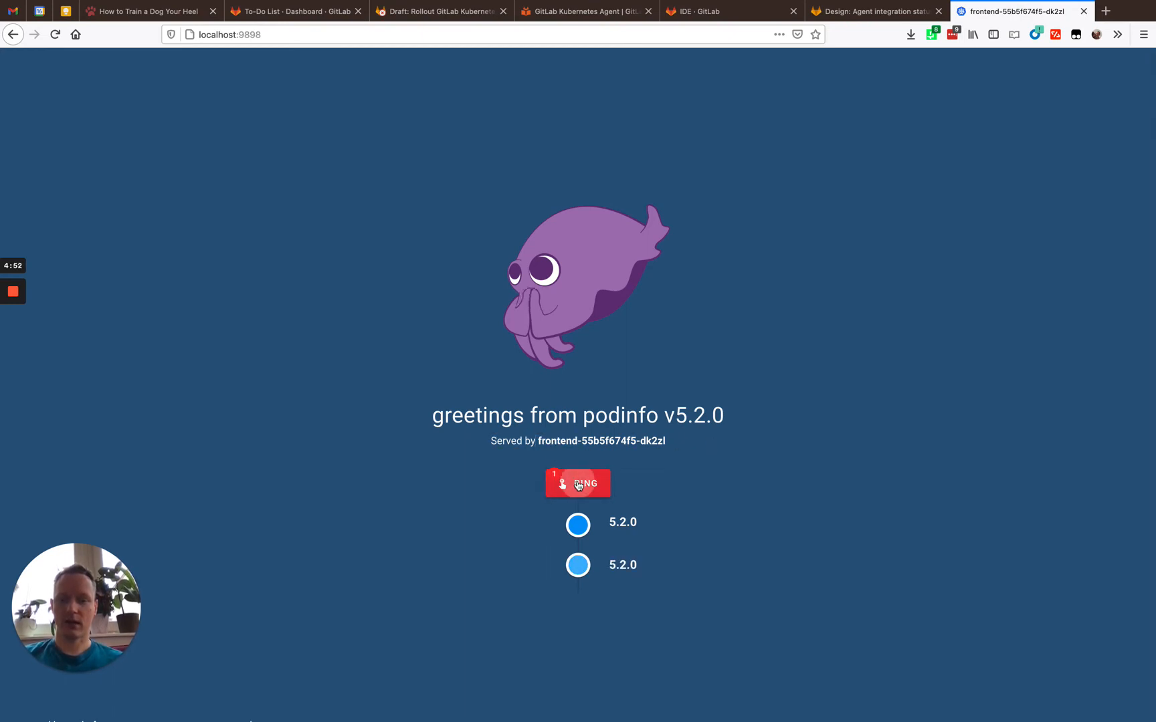
{"action": "left_click", "coordinate": [578, 484]}
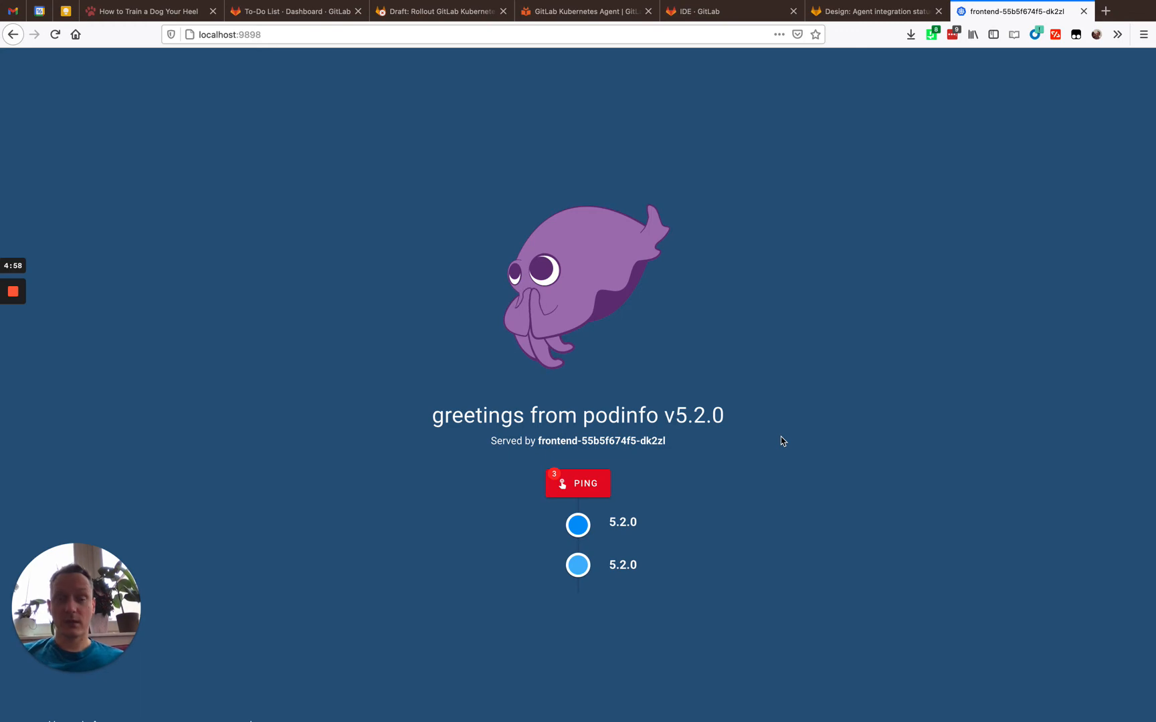
{"action": "mouse_move", "coordinate": [470, 91]}
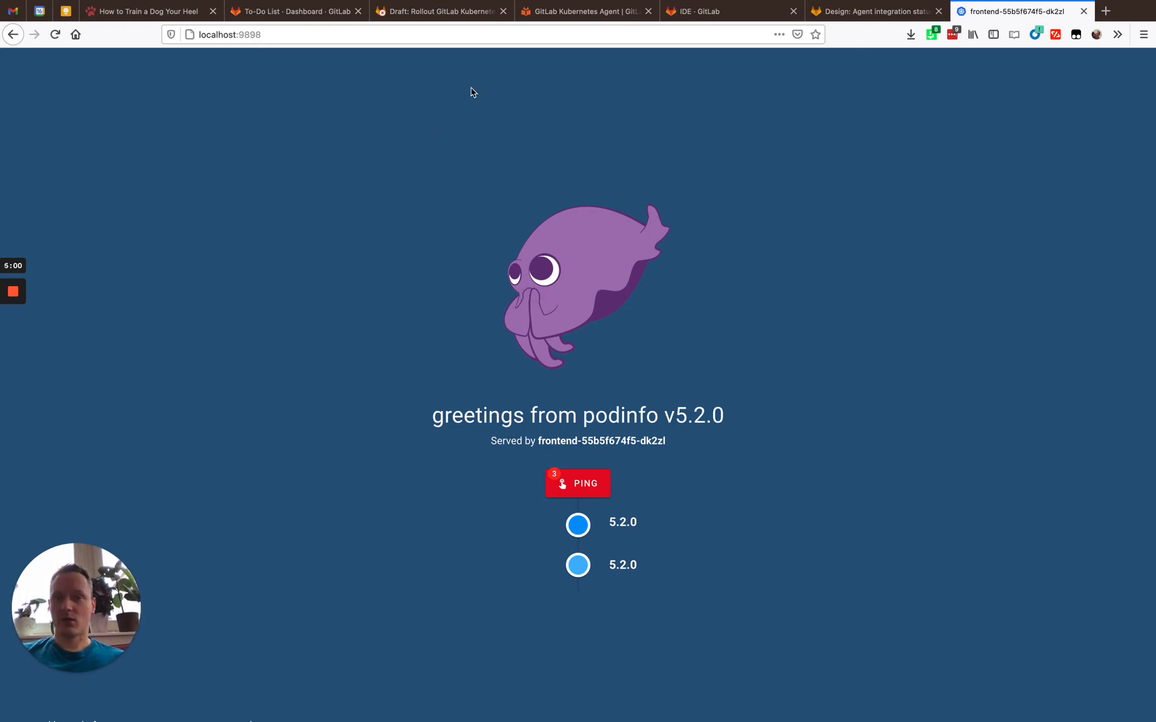
- Show the Kubernetes Network Security Alerts section with Cilium settings in the Kubernetes Agent docs
{"action": "left_click", "coordinate": [580, 10]}
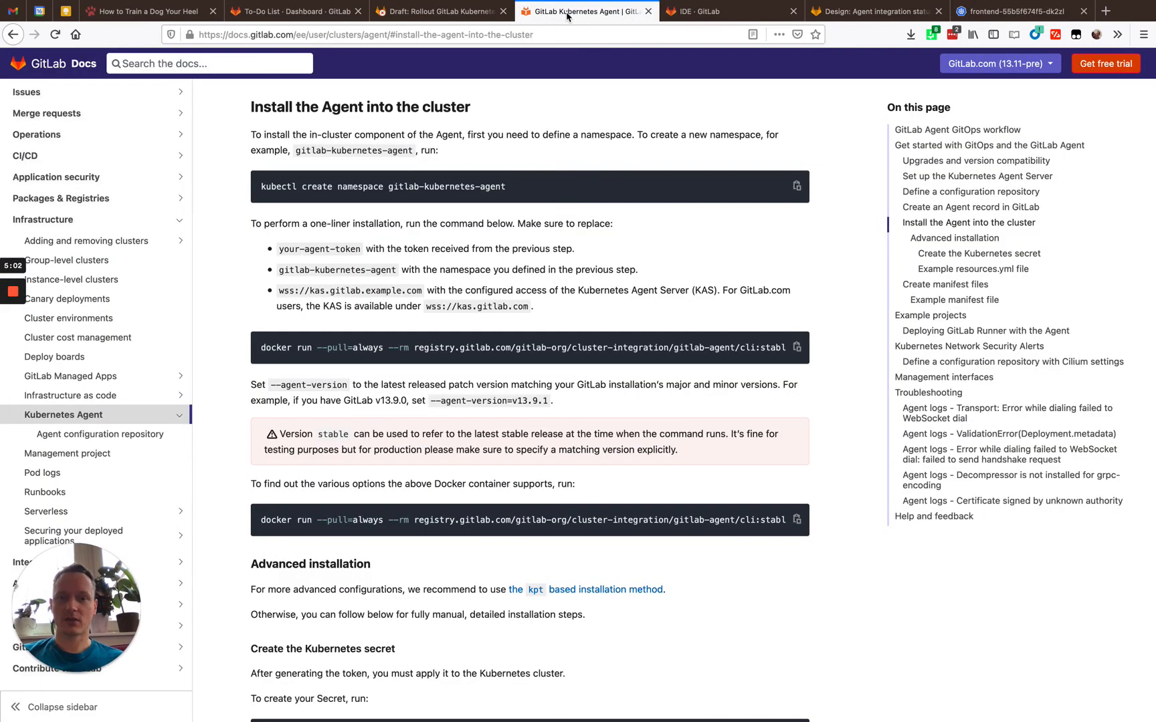
{"action": "mouse_move", "coordinate": [718, 278]}
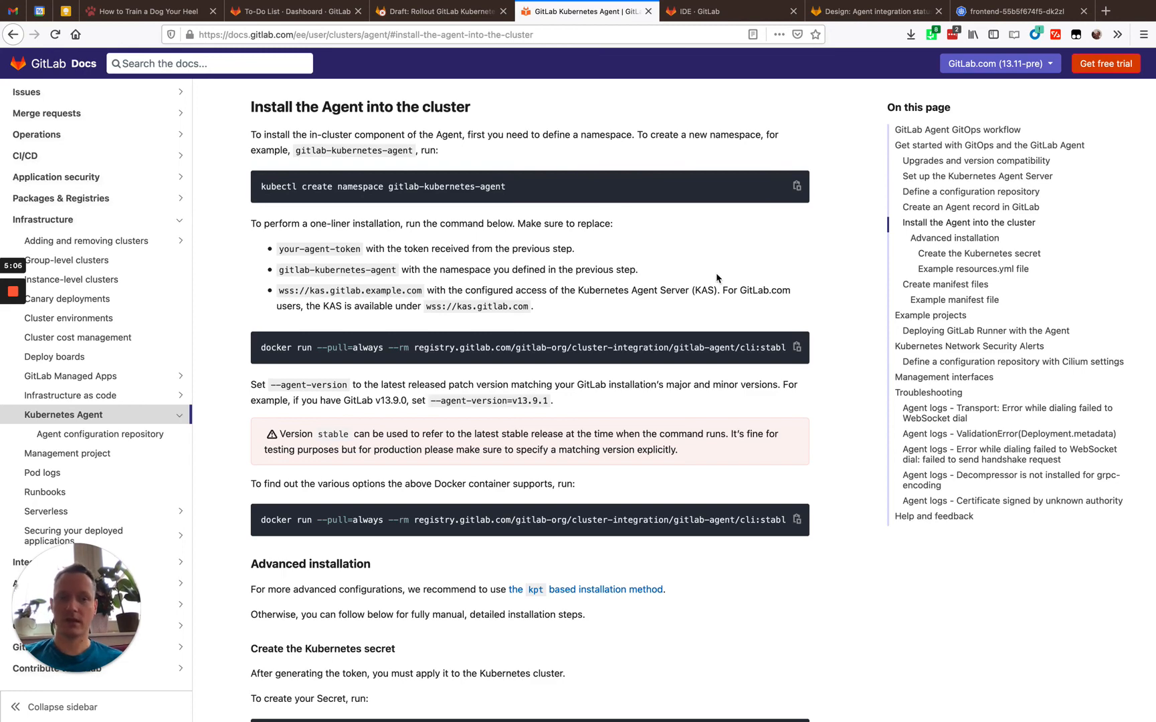
{"action": "left_click", "coordinate": [968, 345]}
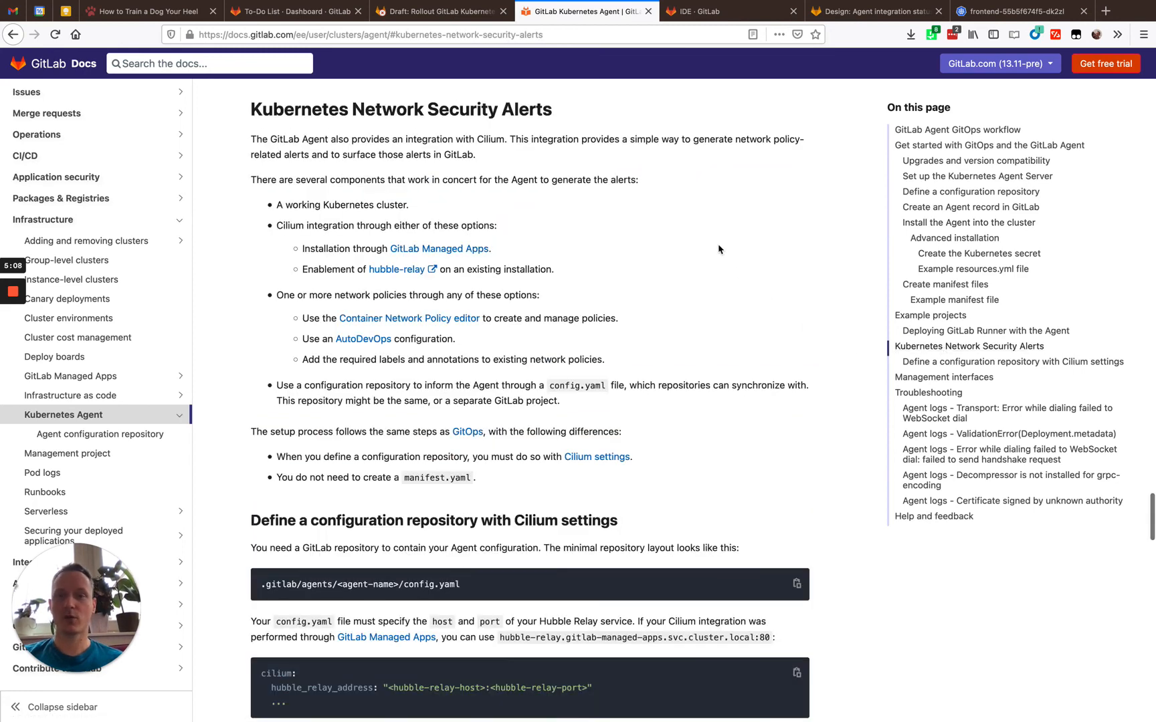